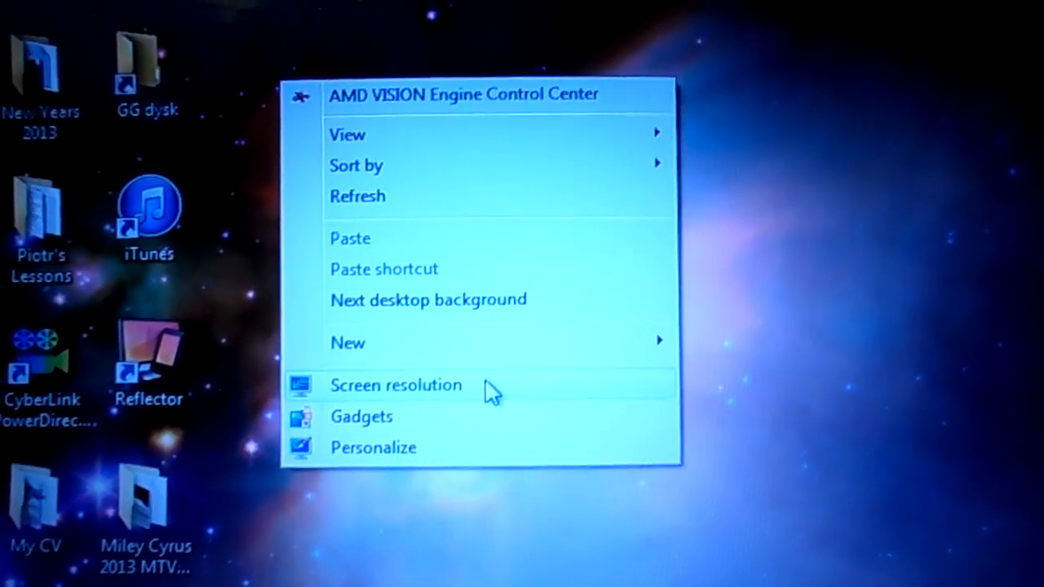
Step: Open the Screen Resolution settings from the desktop context menu
click(395, 385)
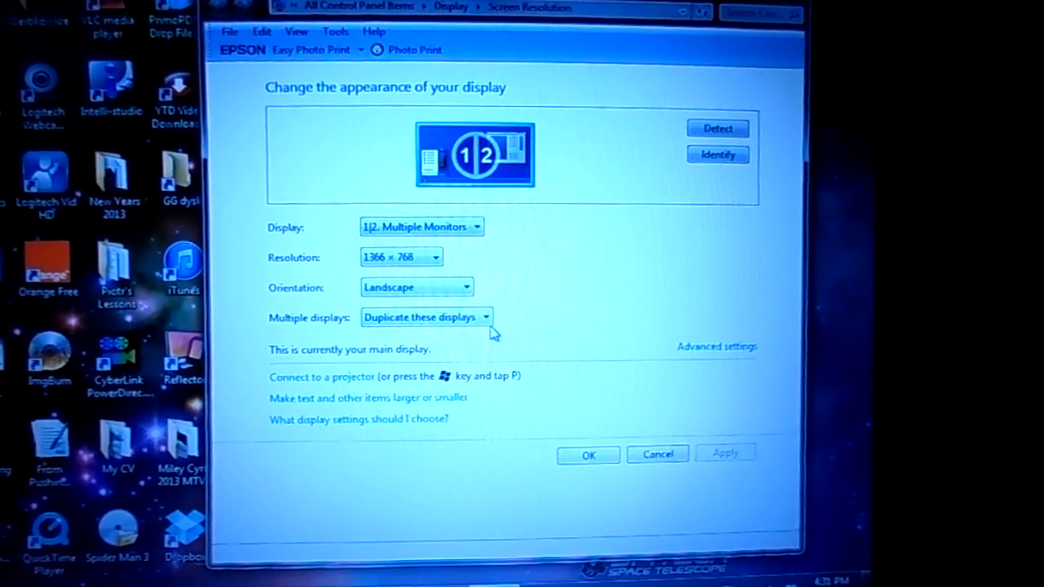
Step: Set Multiple displays to 'Show desktop only on 2' (the LG TV), not yet applied
click(486, 317)
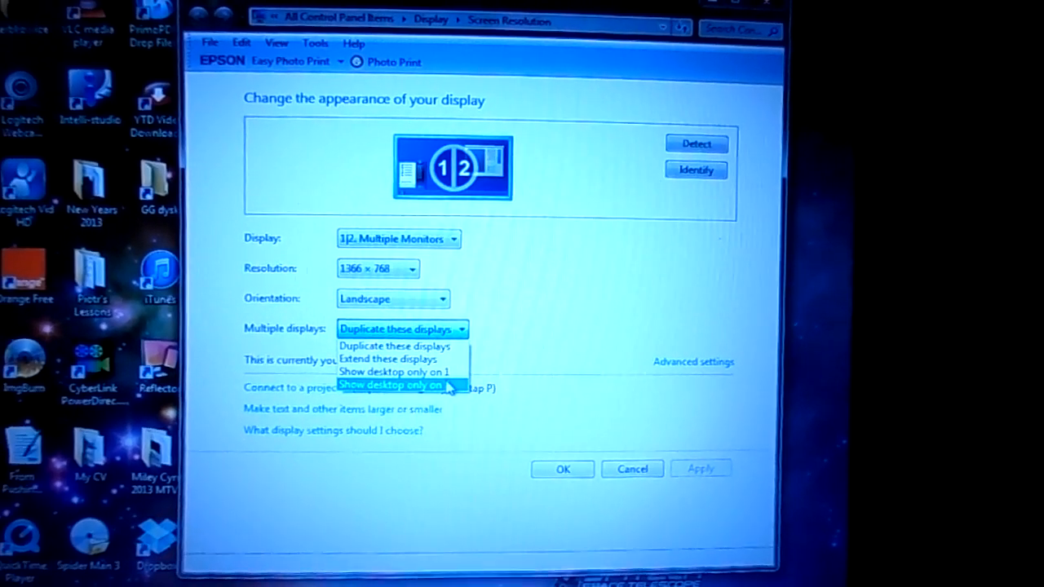
click(394, 385)
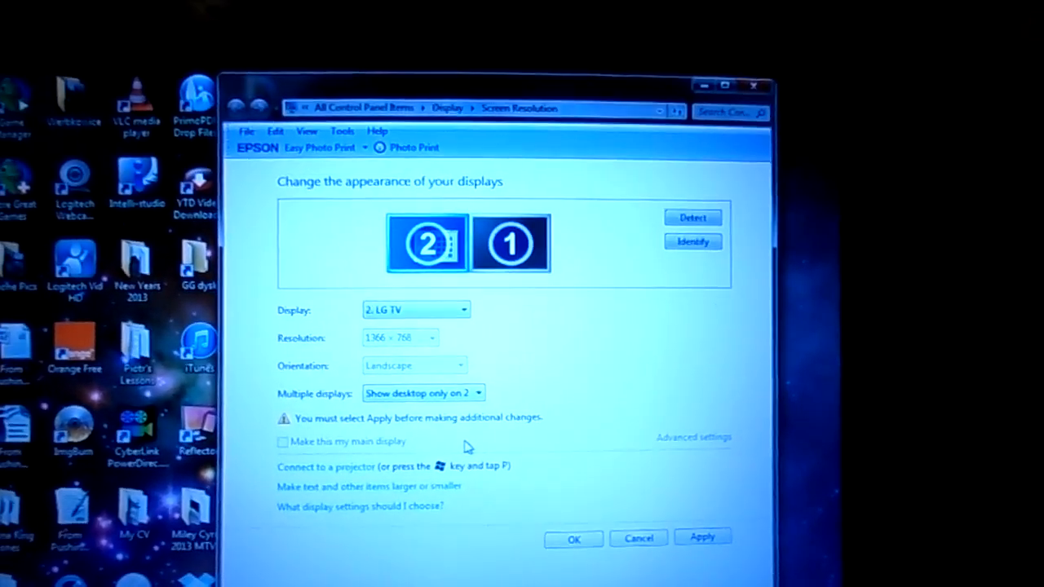